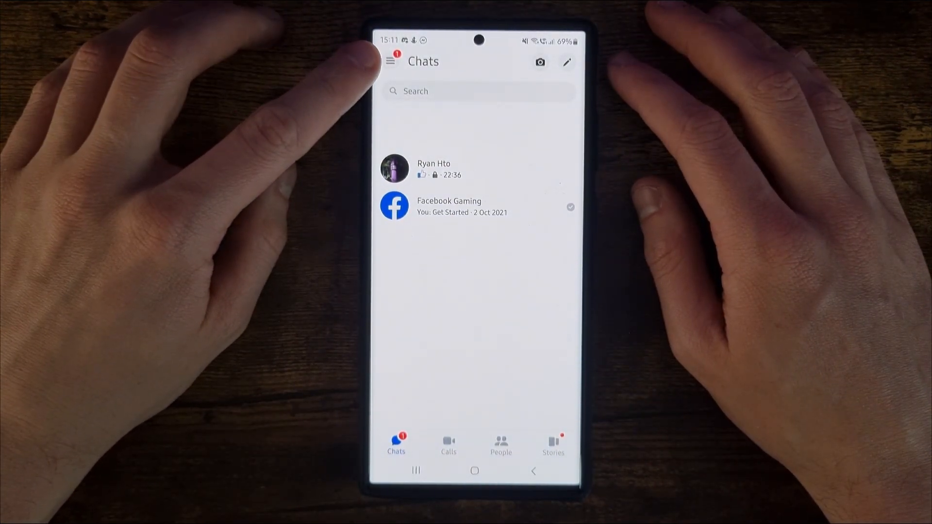
Leave the Chats list and reach the Me page with profile and preference options.
{"action": "left_click", "coordinate": [393, 61]}
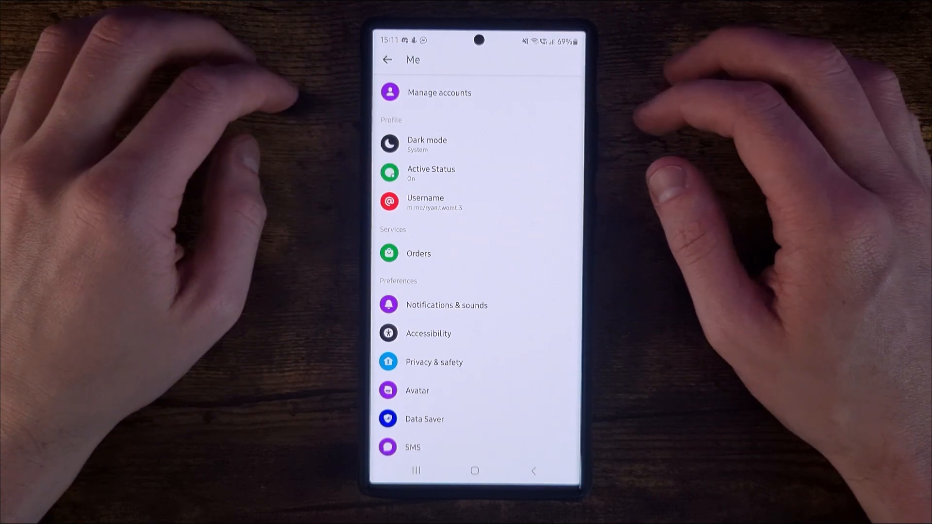
Go to Account settings from the Me page, showing Account, Security and Privacy.
{"action": "scroll", "scroll_direction": "down", "scroll_amount": 3}
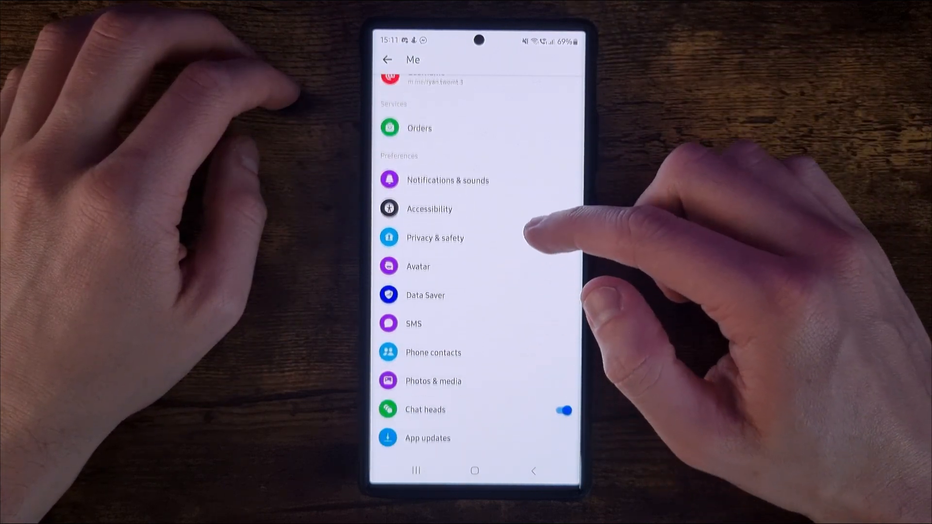
{"action": "scroll", "scroll_direction": "down", "scroll_amount": 3}
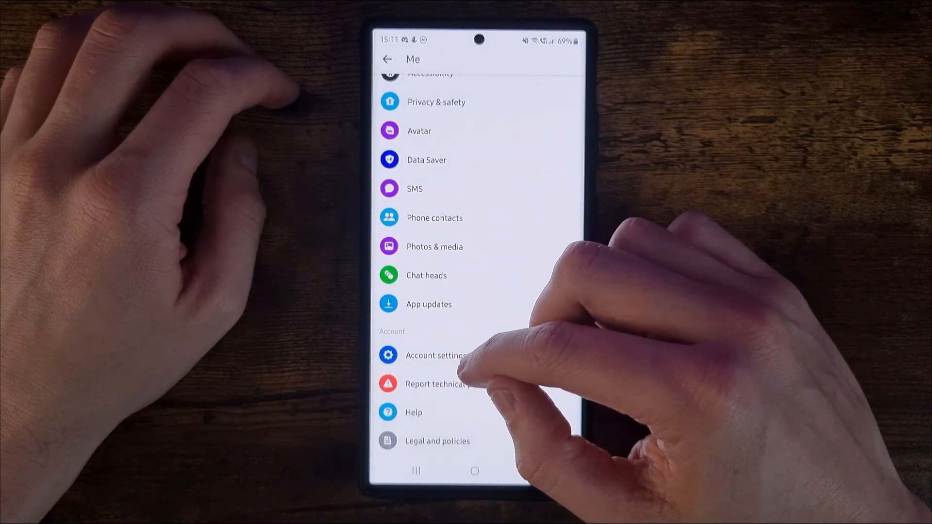
{"action": "left_click", "coordinate": [433, 355]}
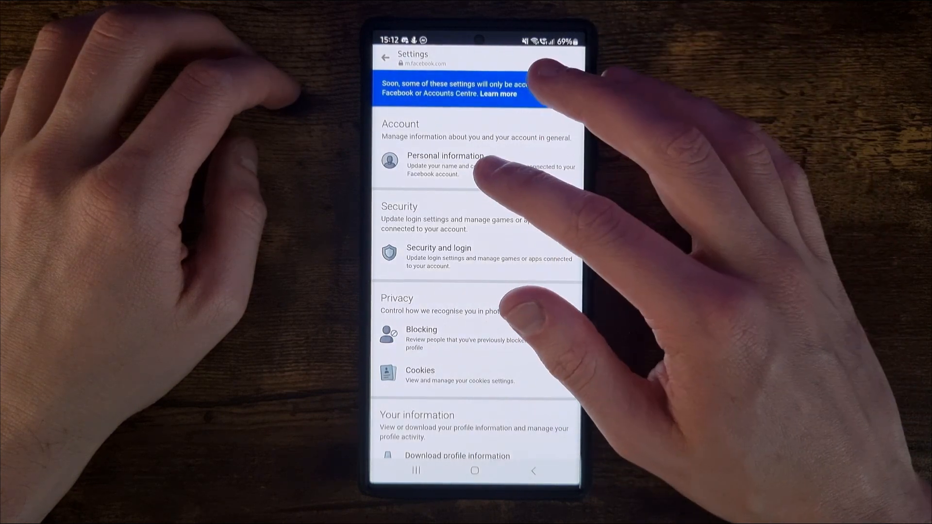
Reach Manage contact info via Personal information, showing the linked email.
{"action": "left_click", "coordinate": [445, 165]}
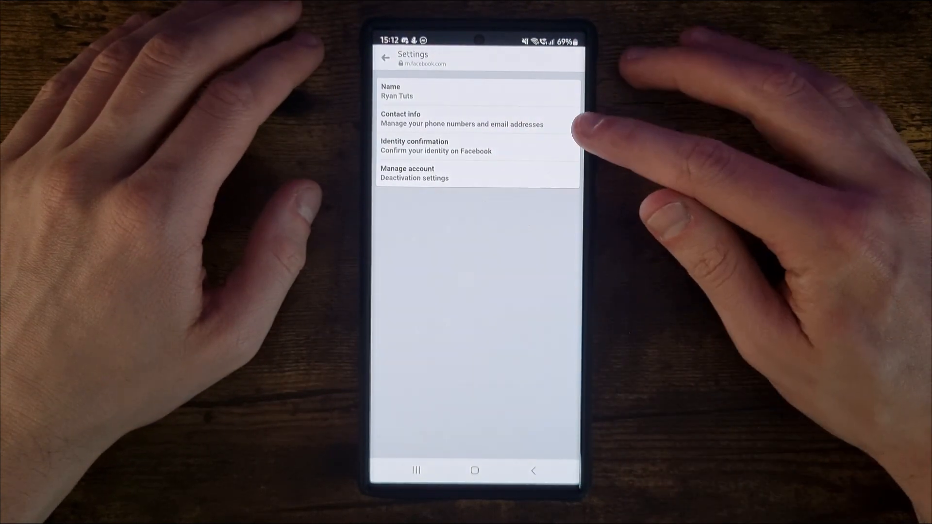
{"action": "left_click", "coordinate": [455, 119]}
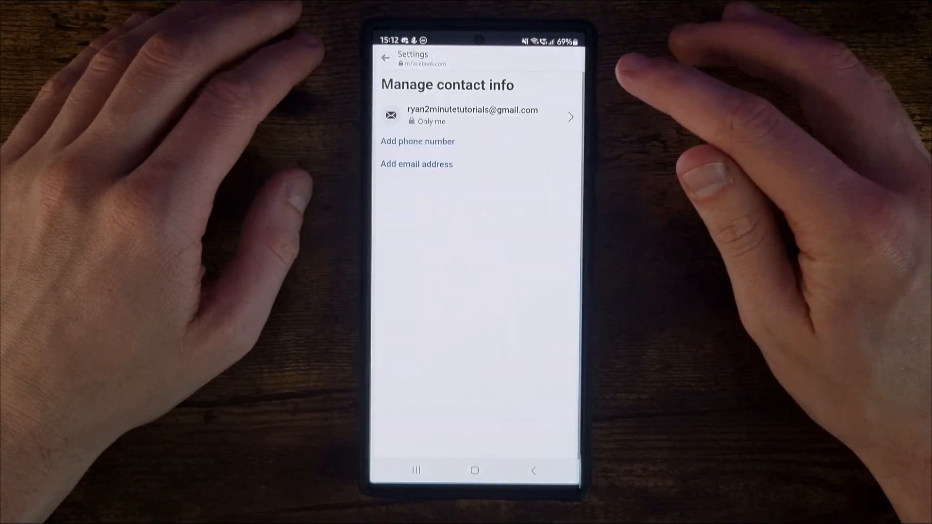